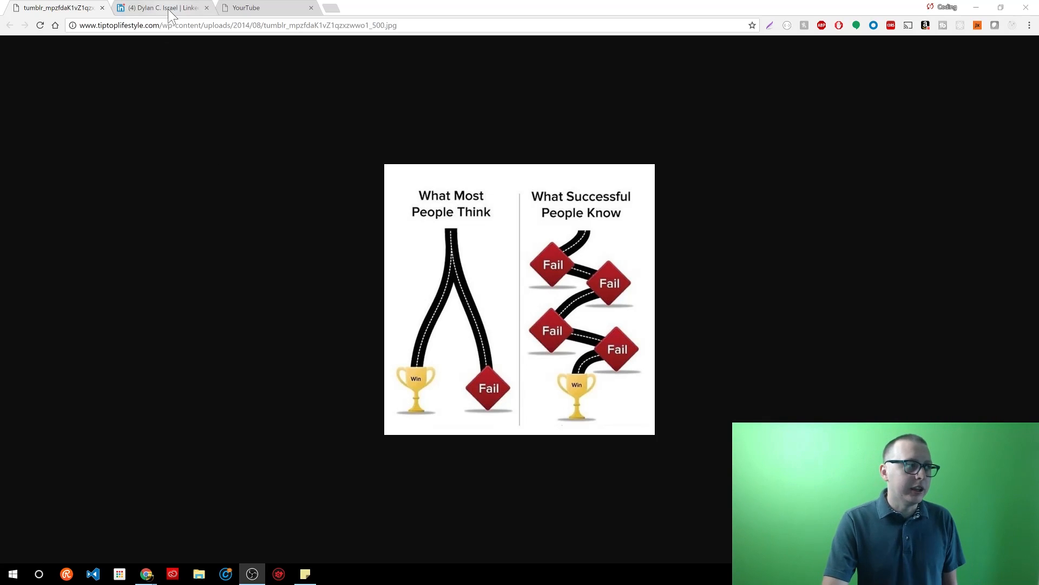
Show the LinkedIn profile's YourTube - Support Local Content Creators project entry.
{"action": "left_click", "coordinate": [160, 7]}
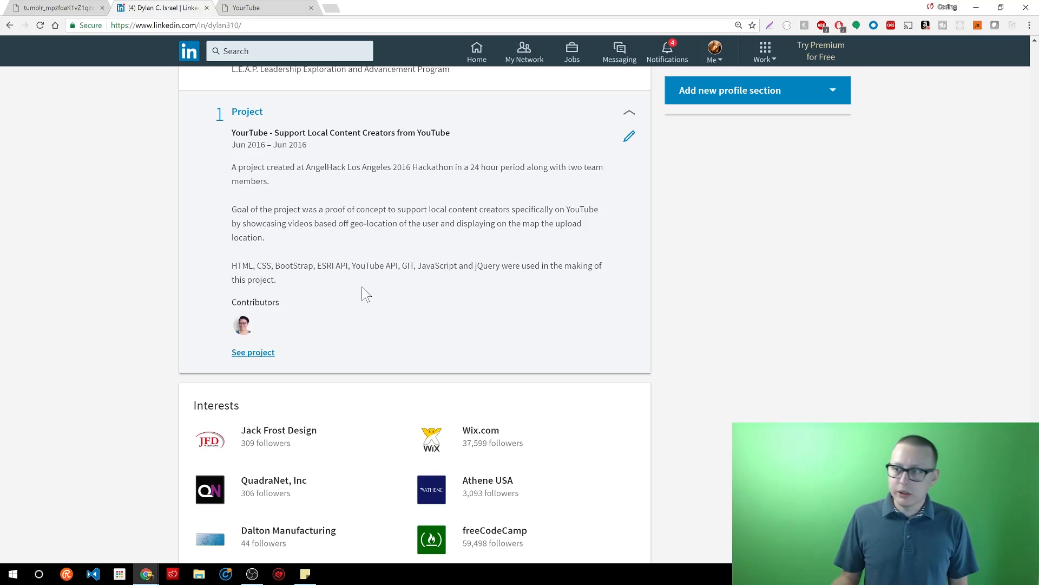
{"action": "mouse_move", "coordinate": [594, 228]}
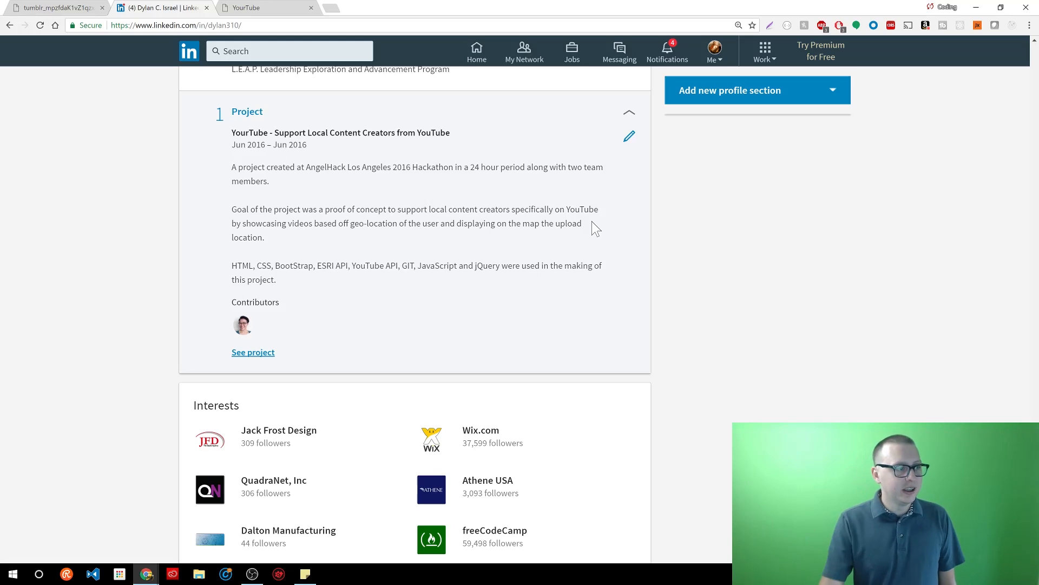
Bring up the YourTube web app at michellehuang.net with empty search fields.
{"action": "left_click", "coordinate": [266, 7]}
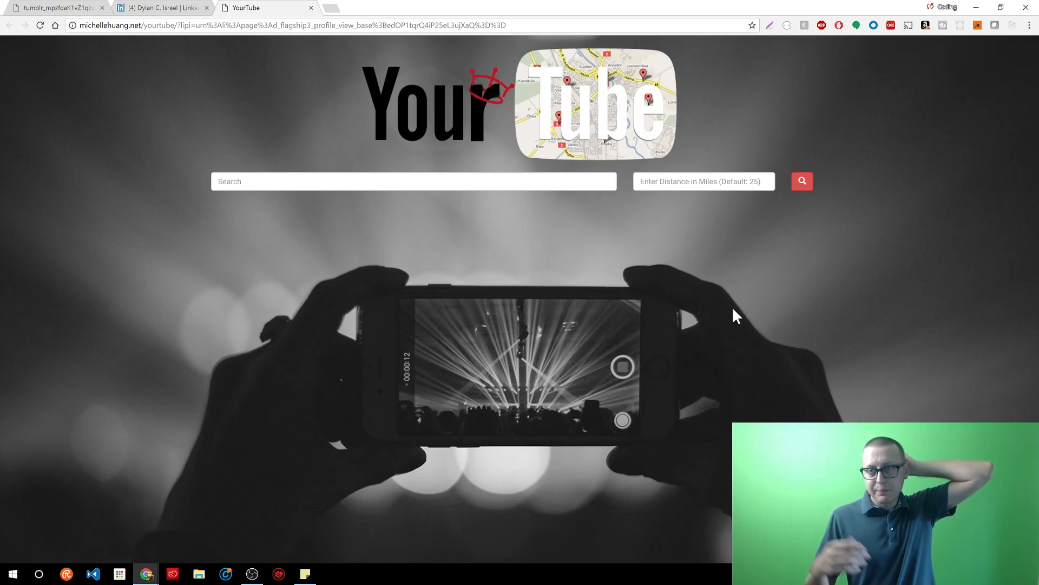
{"action": "mouse_move", "coordinate": [524, 153]}
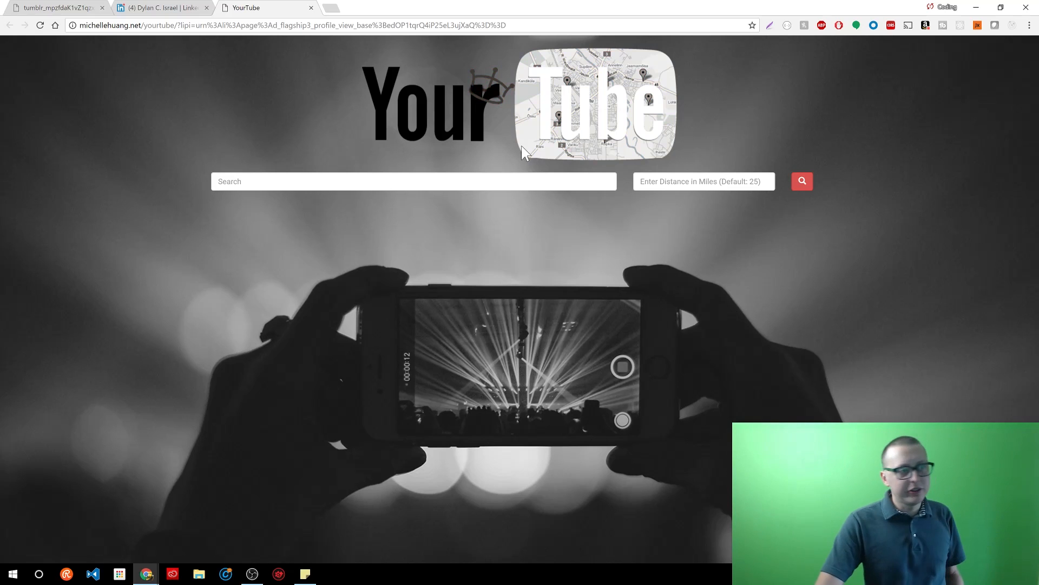
Search YourTube for 'pizza' within 25 miles.
{"action": "left_click", "coordinate": [413, 181]}
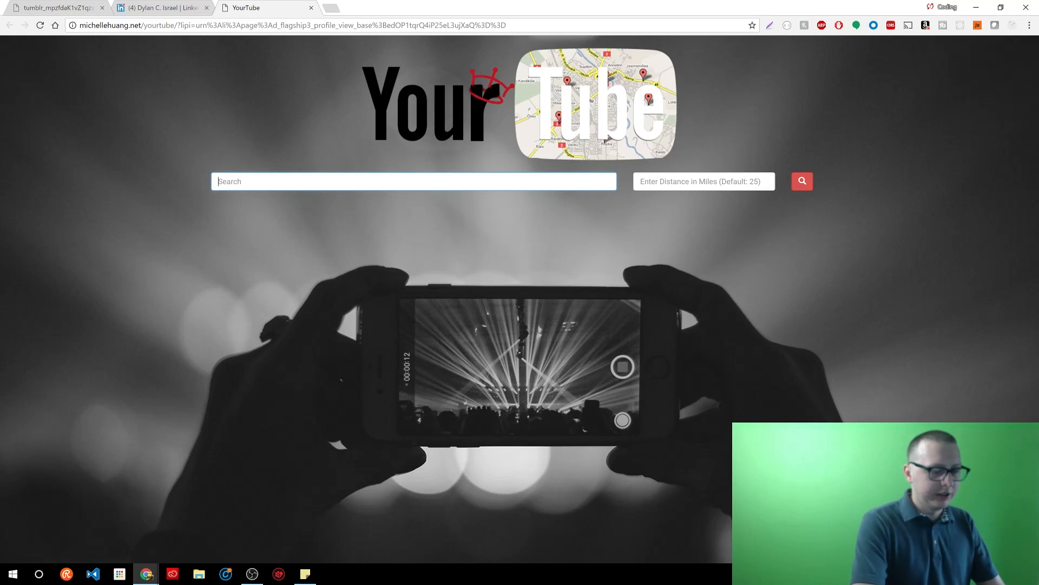
{"action": "key", "text": "ctrl+p"}
{"action": "type", "text": "p"}
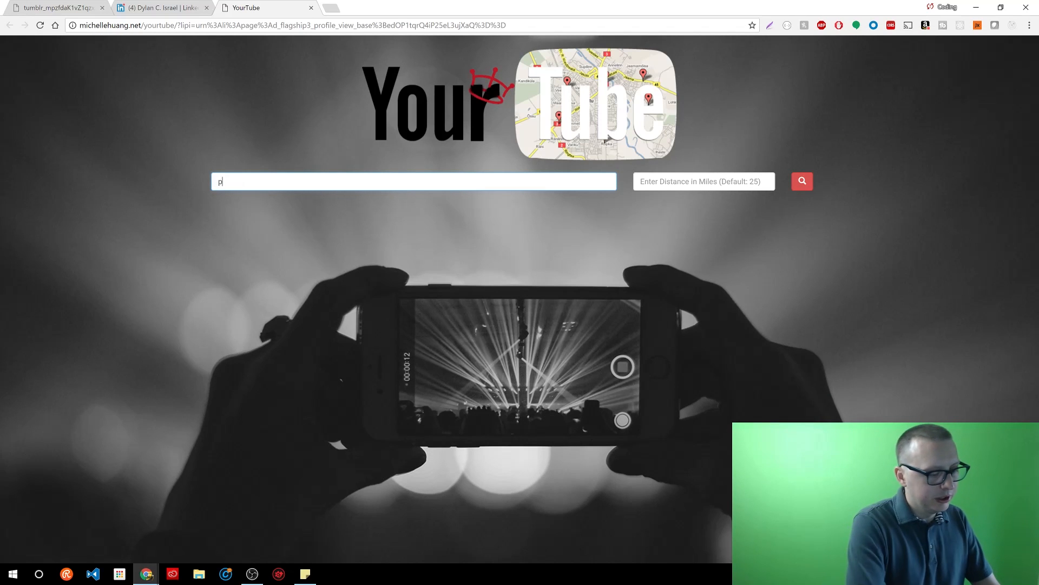
{"action": "type", "text": "izza"}
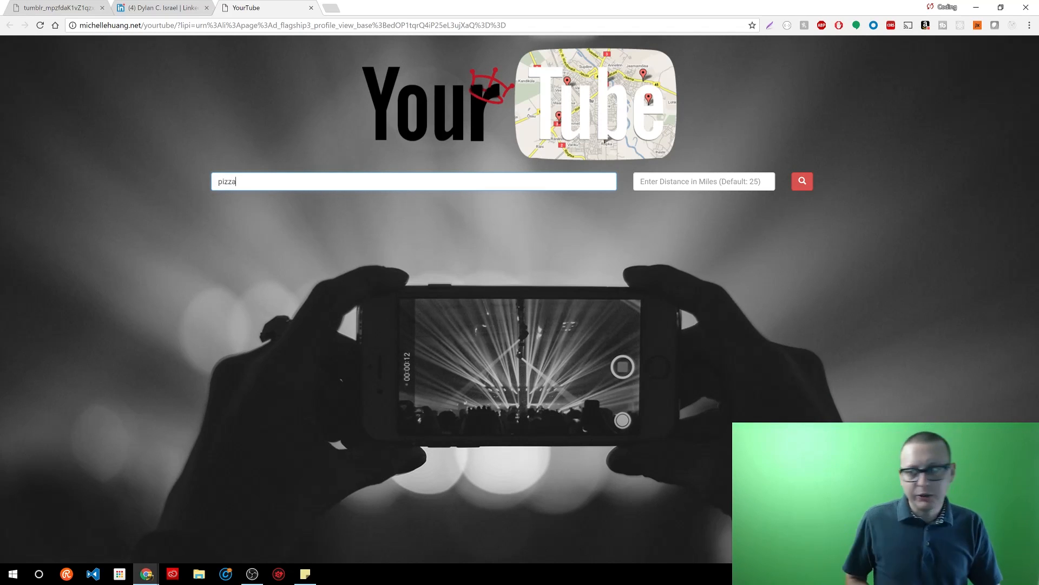
{"action": "mouse_move", "coordinate": [467, 180]}
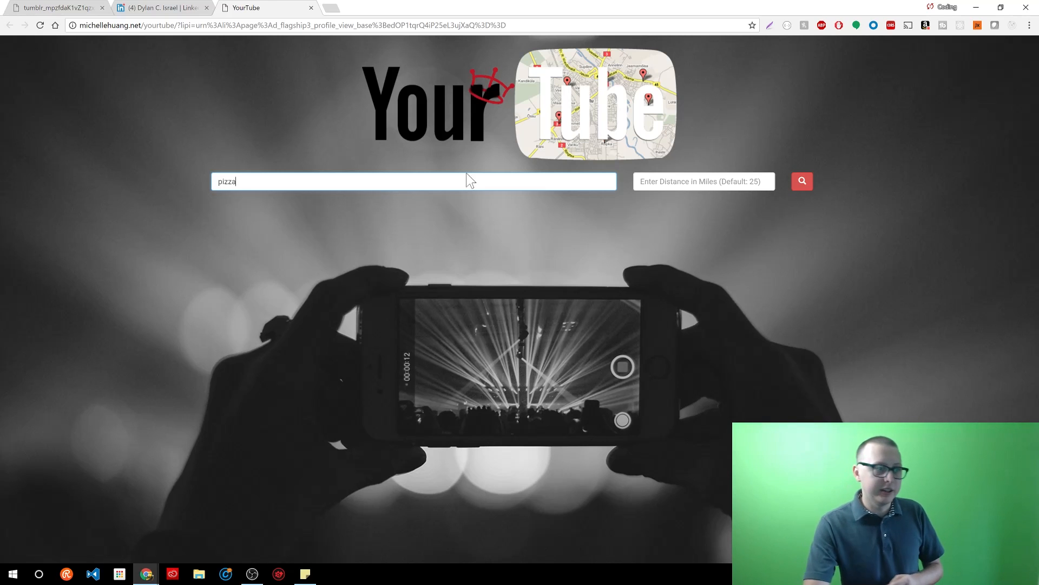
{"action": "type", "text": "25"}
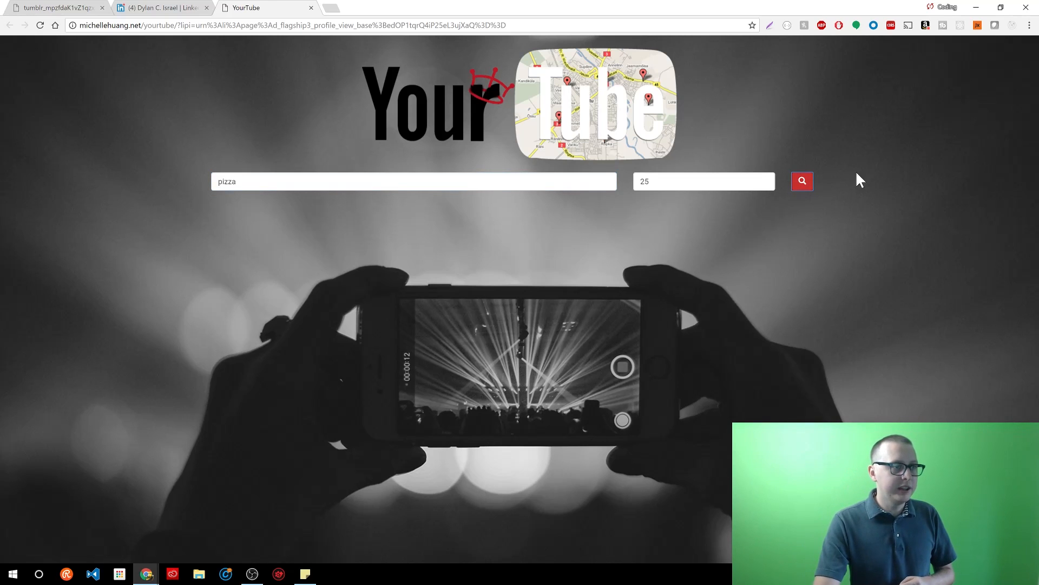
{"action": "left_click", "coordinate": [803, 181]}
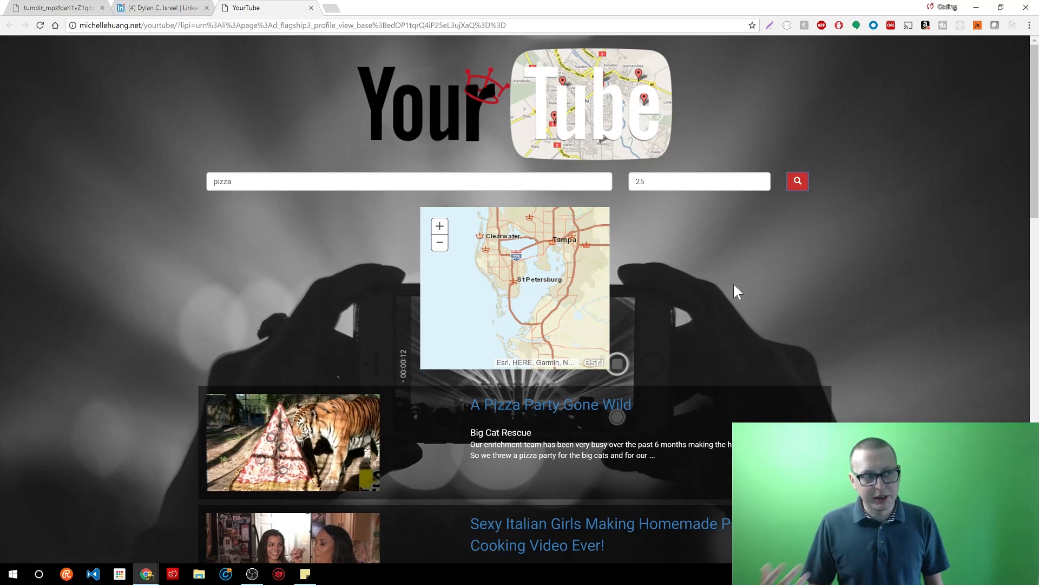
{"action": "mouse_move", "coordinate": [547, 250]}
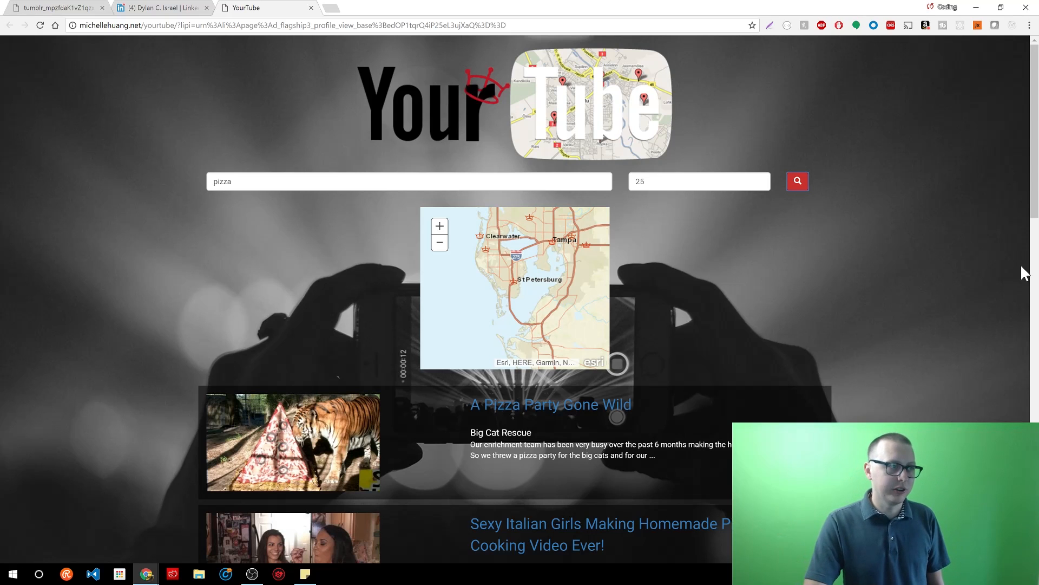
{"action": "mouse_move", "coordinate": [847, 286]}
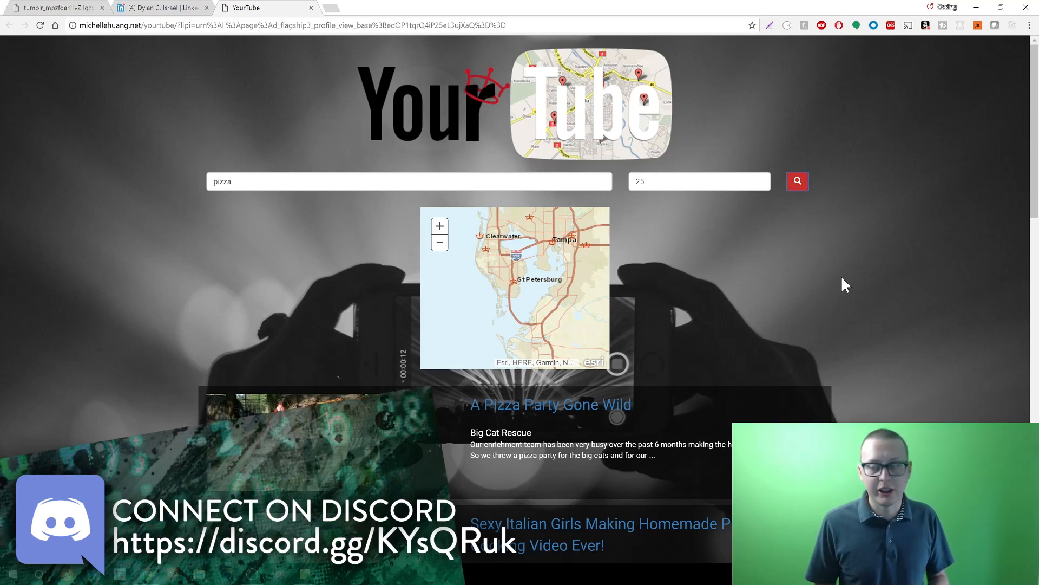
{"action": "scroll", "scroll_direction": "down", "scroll_amount": 3}
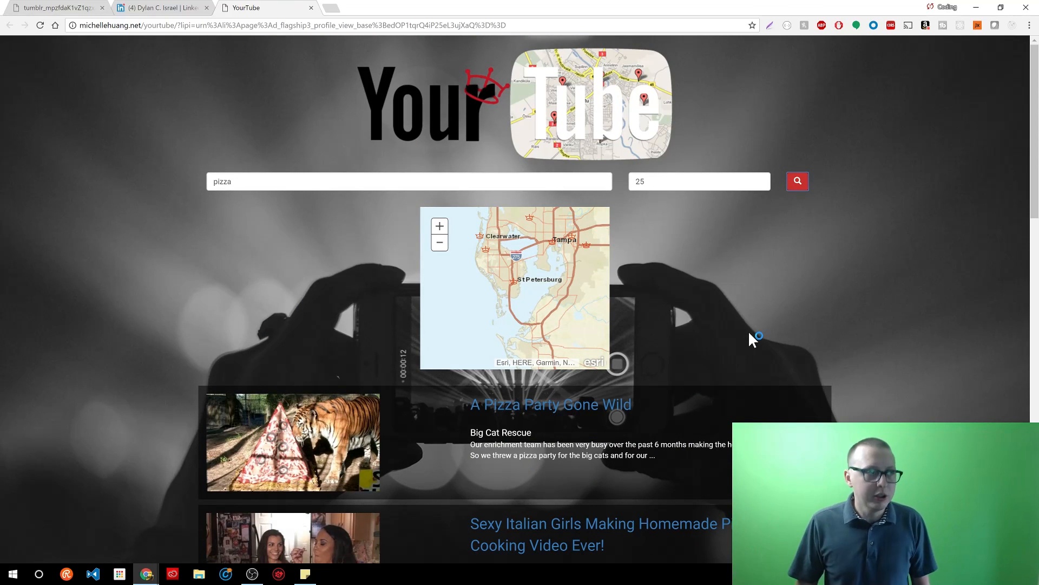
{"action": "mouse_move", "coordinate": [244, 85]}
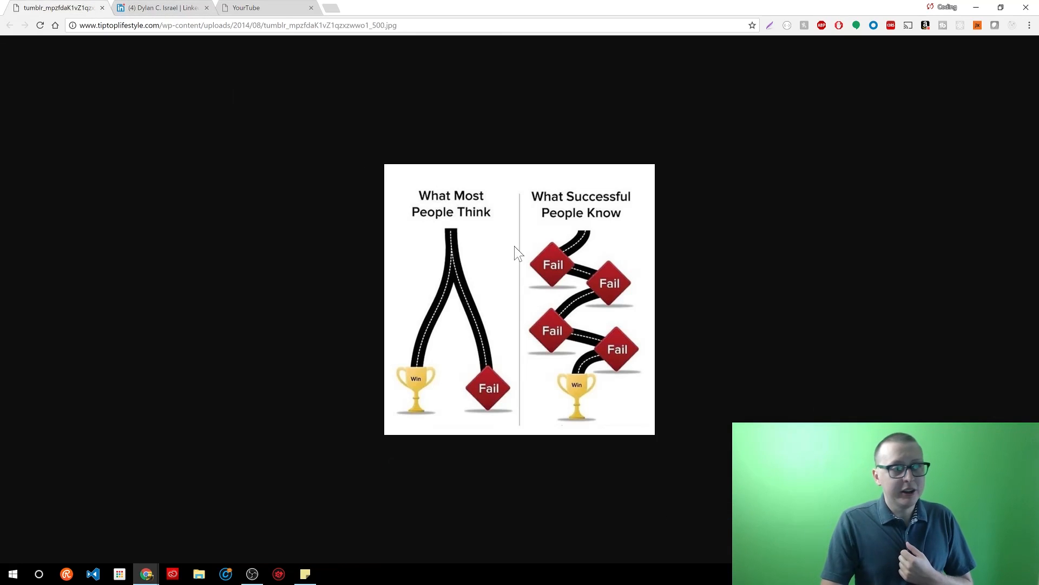
{"action": "mouse_move", "coordinate": [545, 247]}
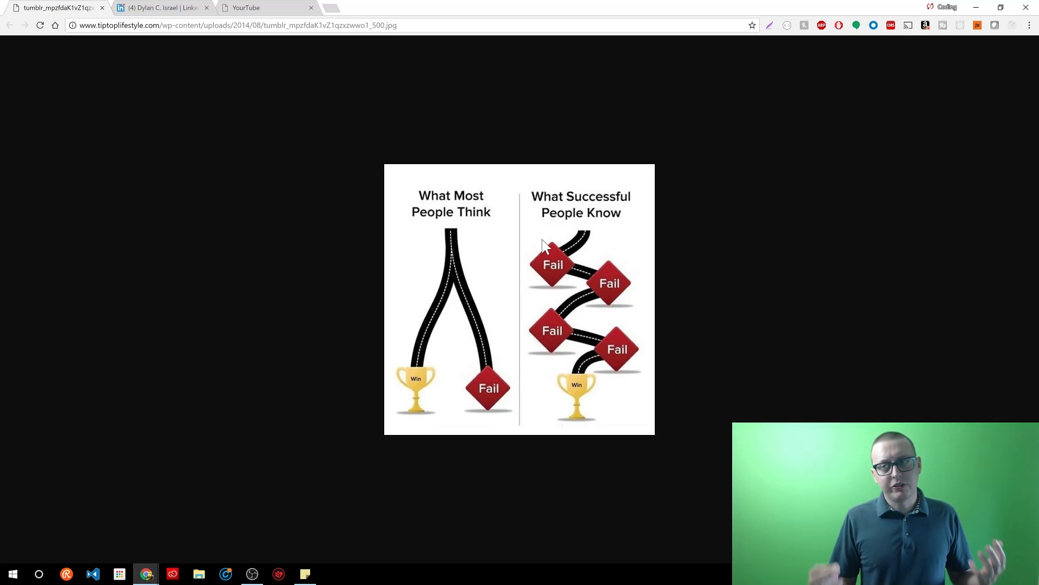
{"action": "mouse_move", "coordinate": [554, 271]}
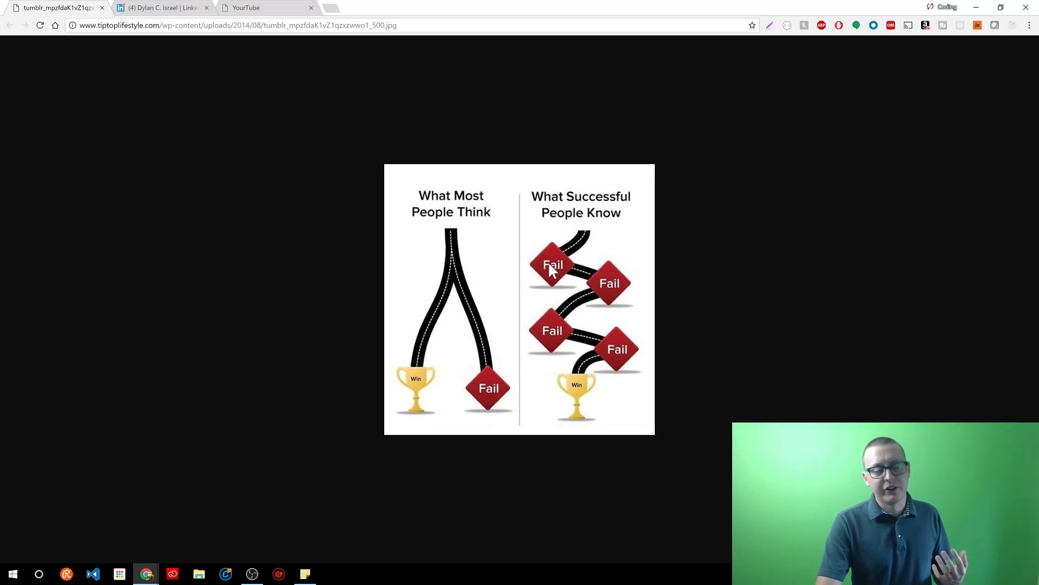
{"action": "mouse_move", "coordinate": [546, 259]}
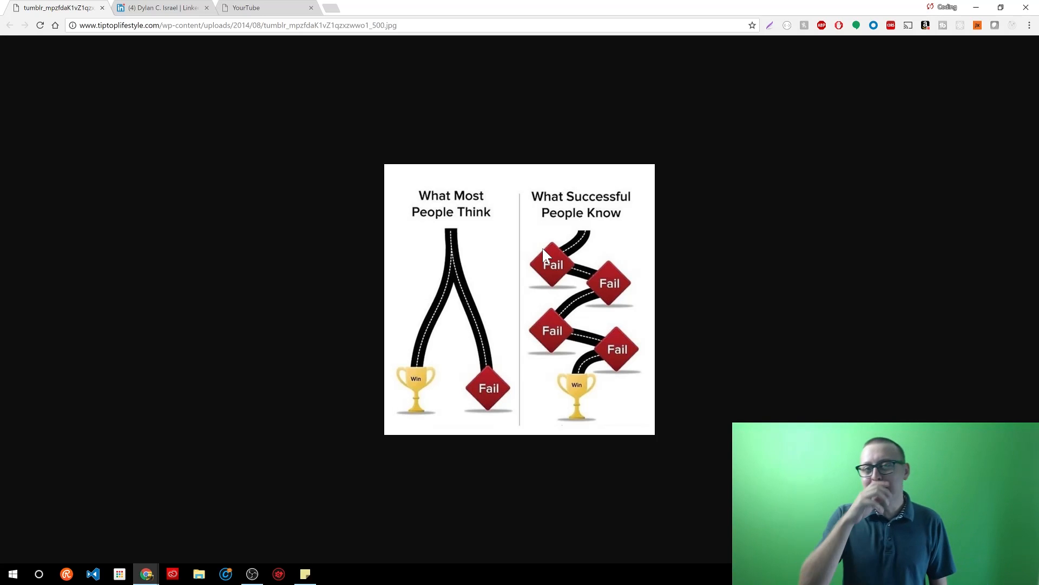
Display the tiptoplifestyle win-versus-failures roadmap image.
{"action": "left_click", "coordinate": [553, 251]}
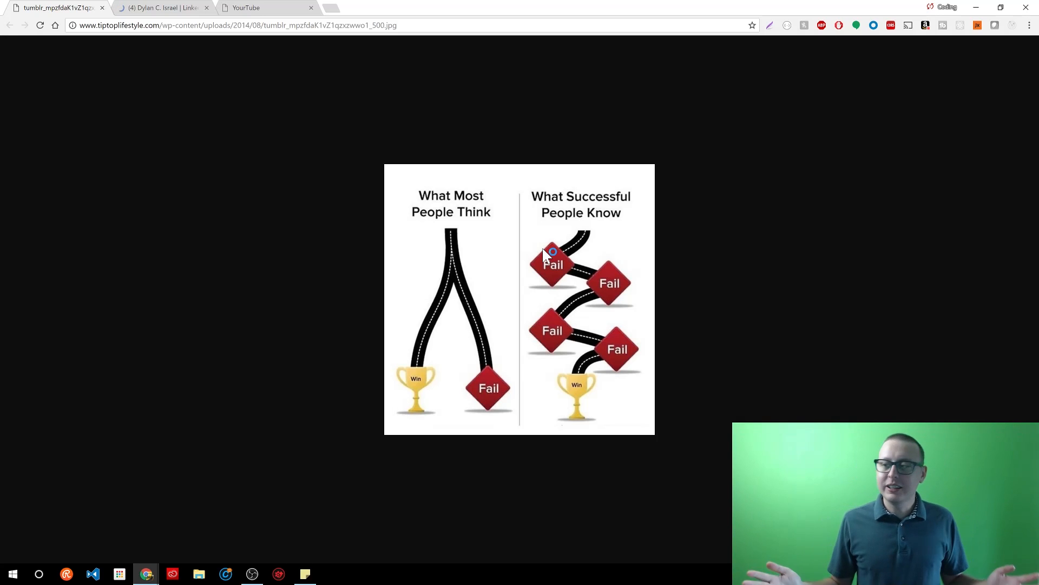